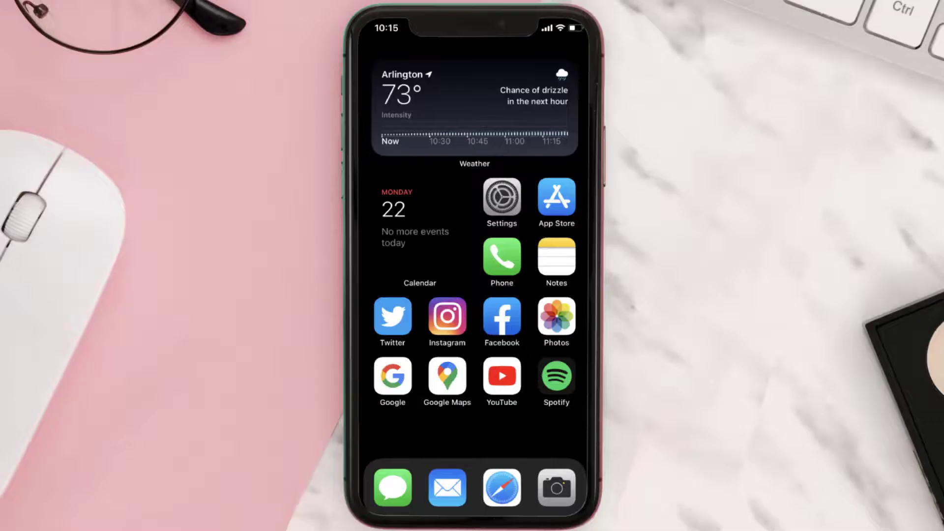
Step: Search the App Store for 'cleo app' and start the Cleo update from the results
left_click(556, 196)
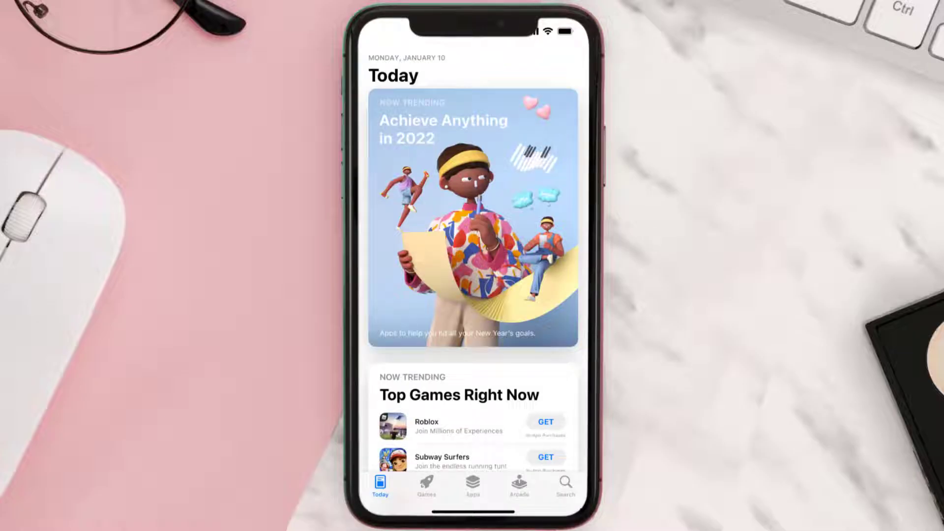
left_click(565, 485)
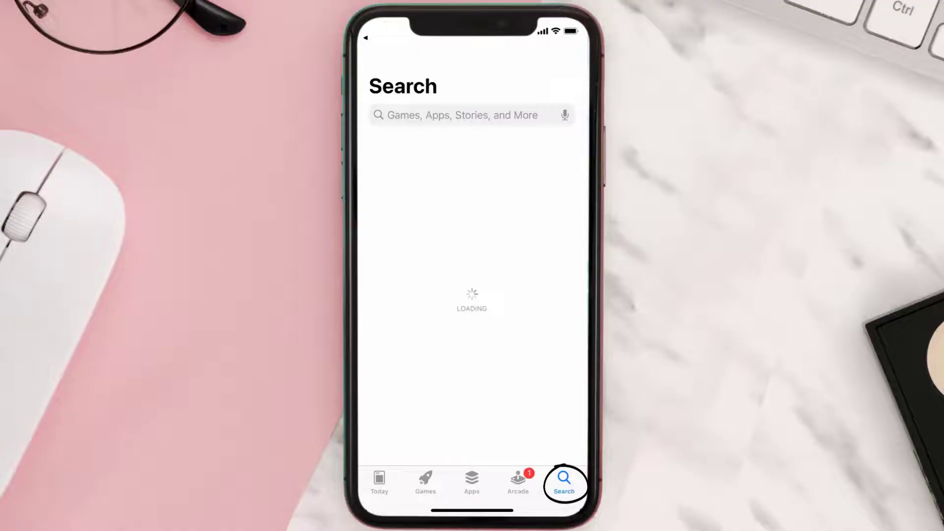
type("cleo app")
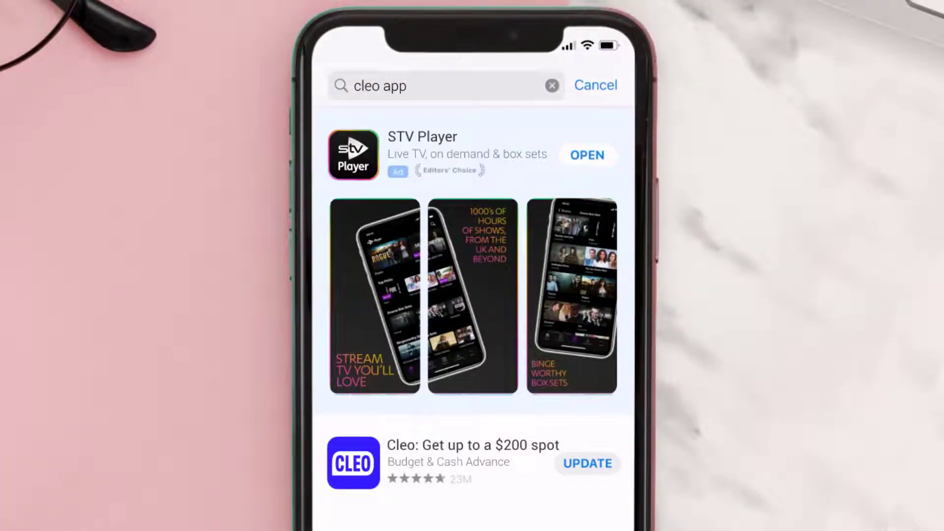
left_click(589, 463)
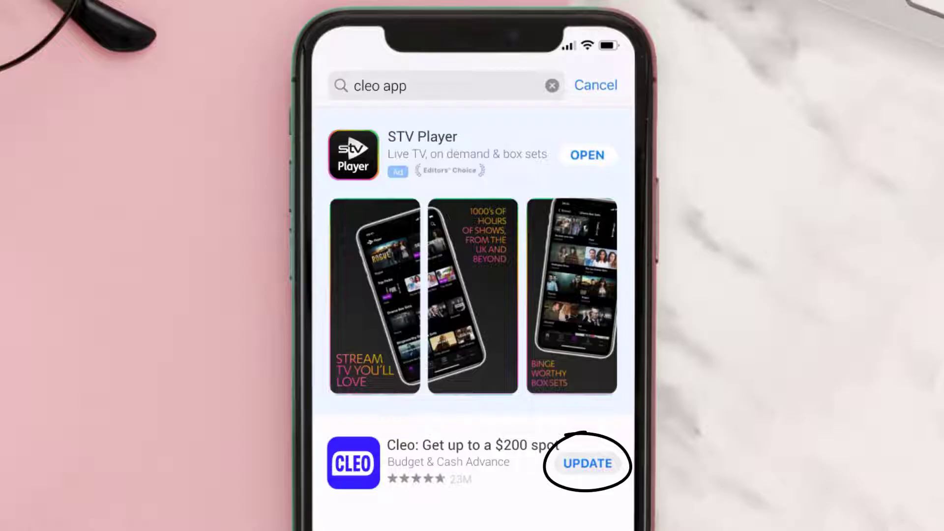
left_click(587, 464)
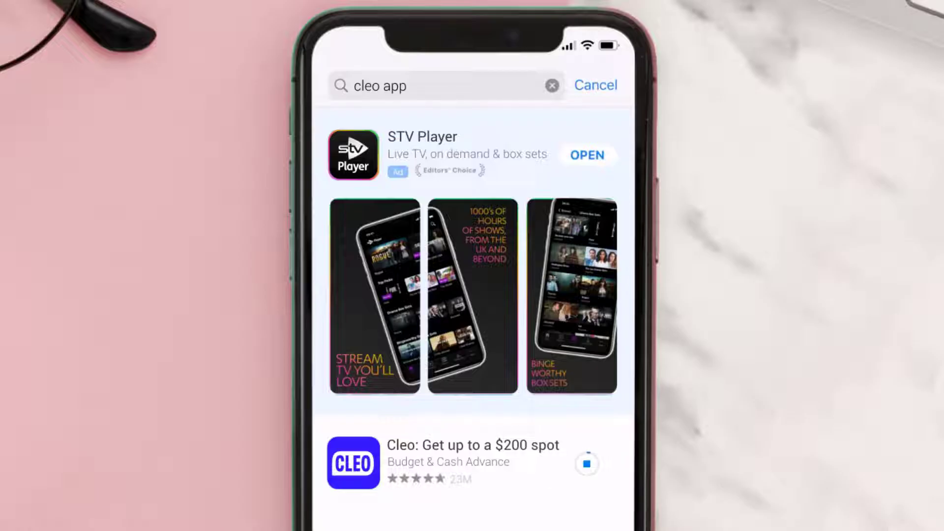
left_click(587, 465)
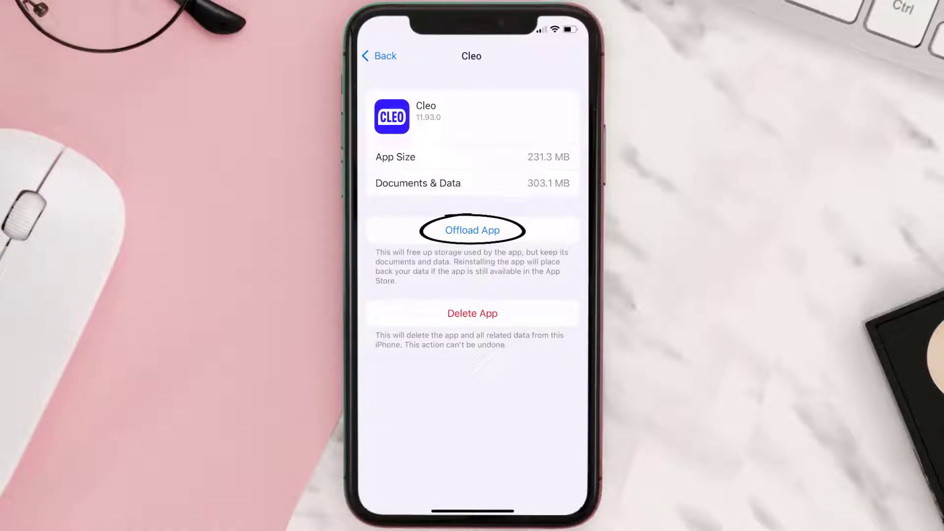
Step: Offload Cleo keeping its 303.4 MB of documents and data, then reinstall it
left_click(472, 230)
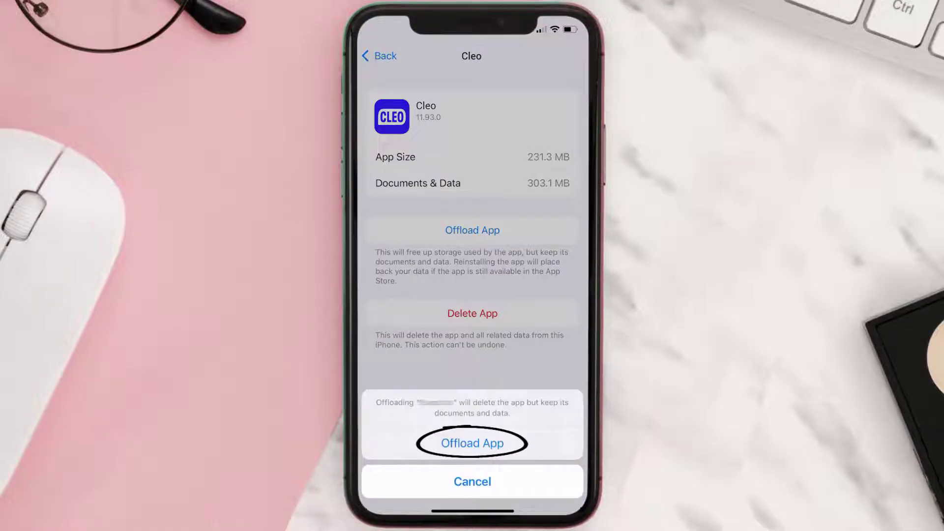
left_click(472, 443)
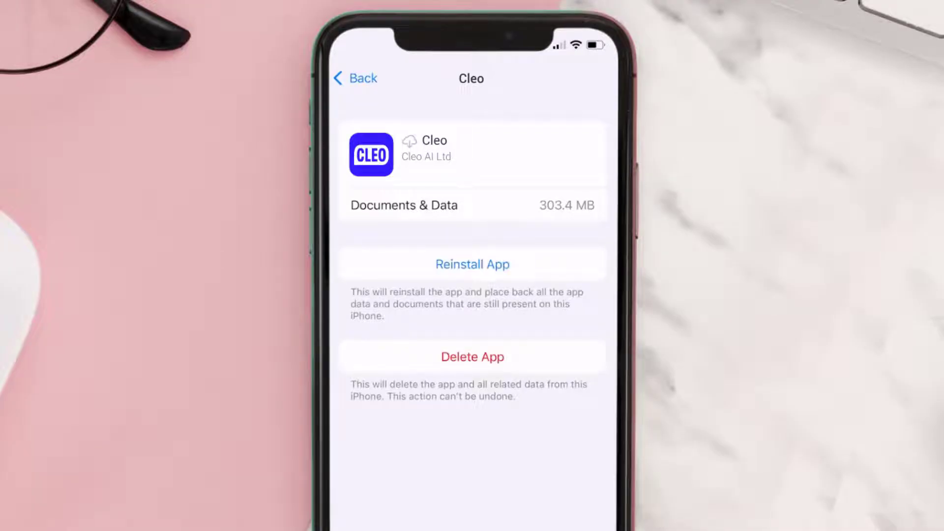
left_click(472, 265)
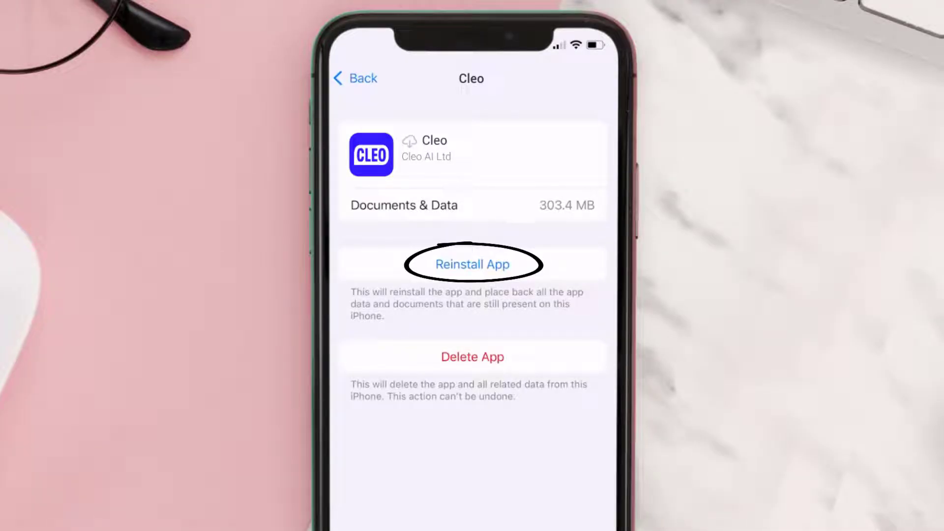
left_click(472, 265)
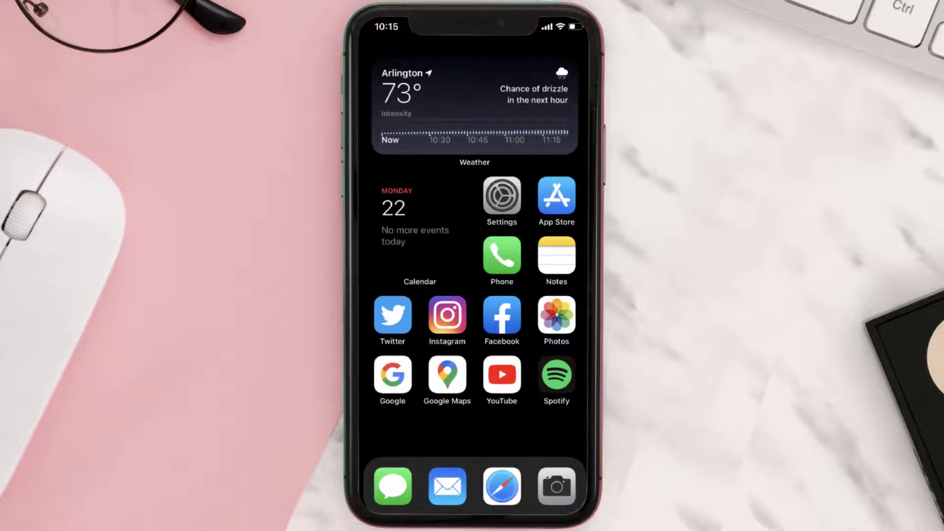
Step: Launch the App Store from the home screen
left_click(556, 195)
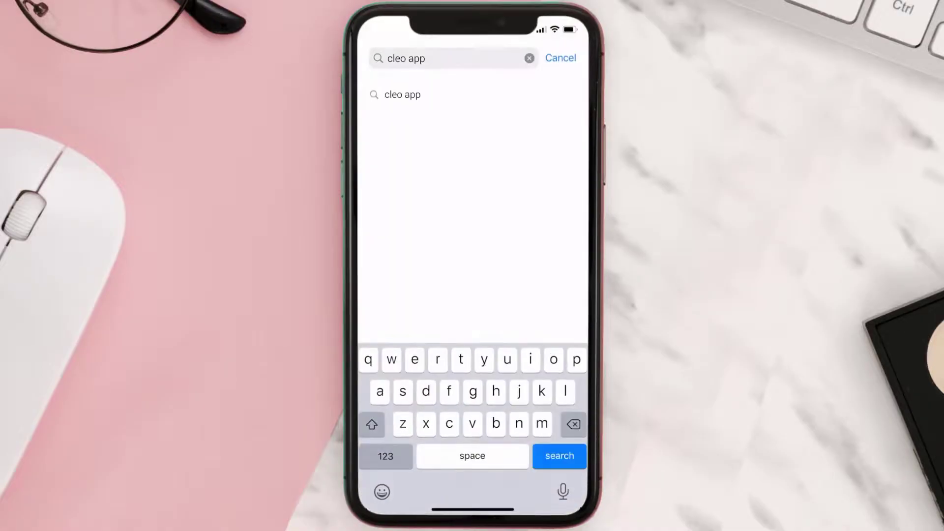
Step: Run the 'cleo app' search and download Cleo again via GET so it is ready to open
left_click(559, 456)
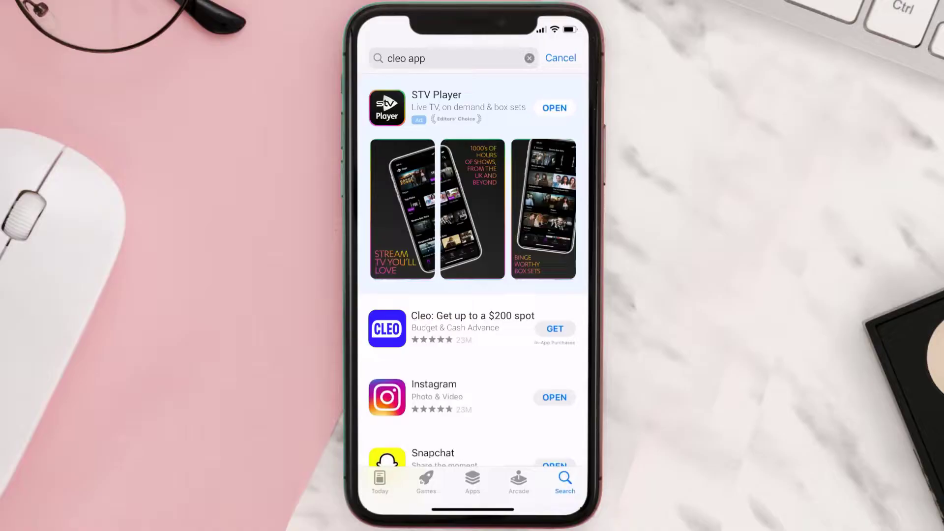
left_click(555, 329)
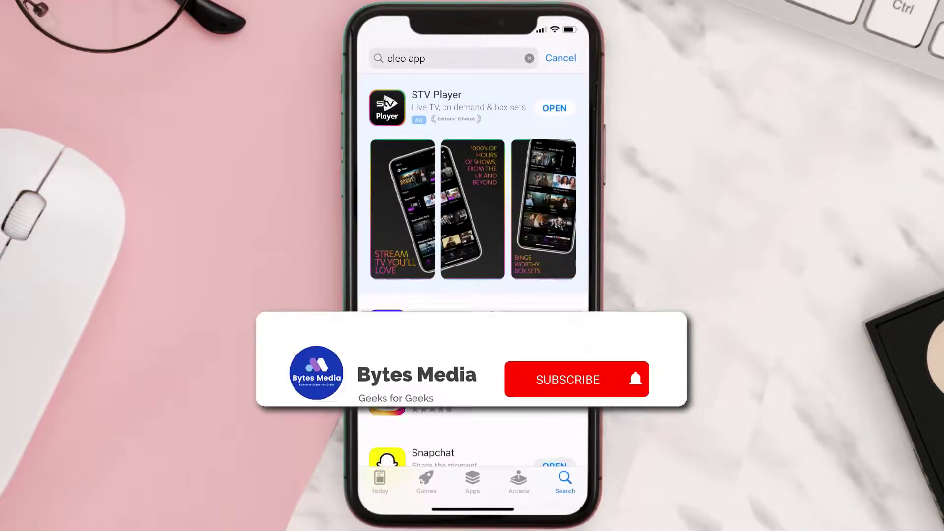
left_click(575, 379)
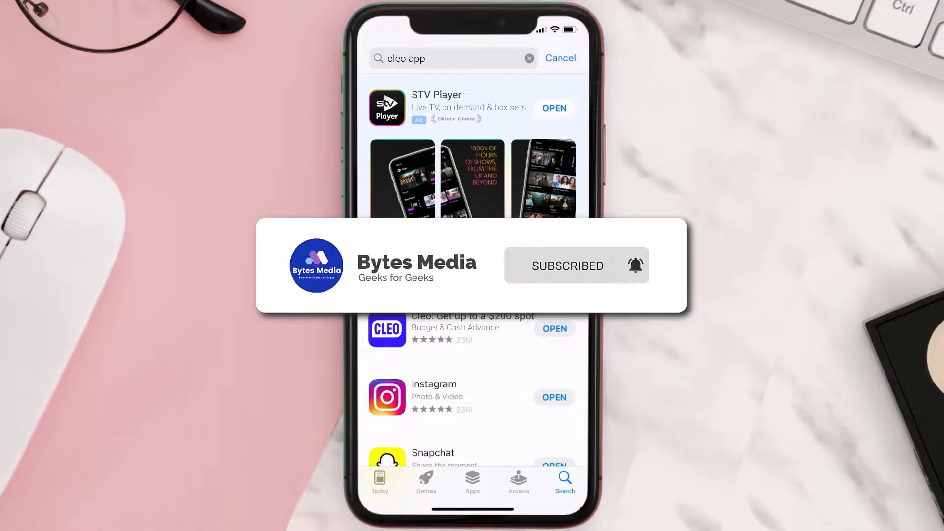